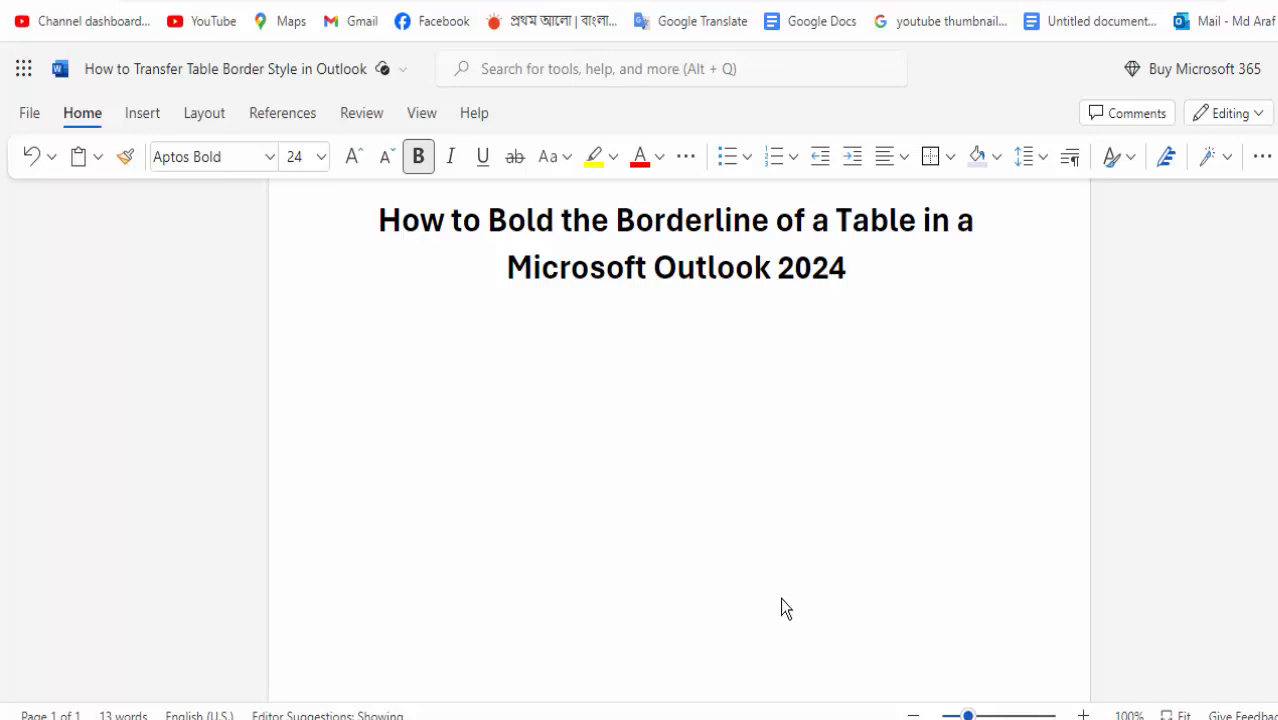
mouse_move(366, 448)
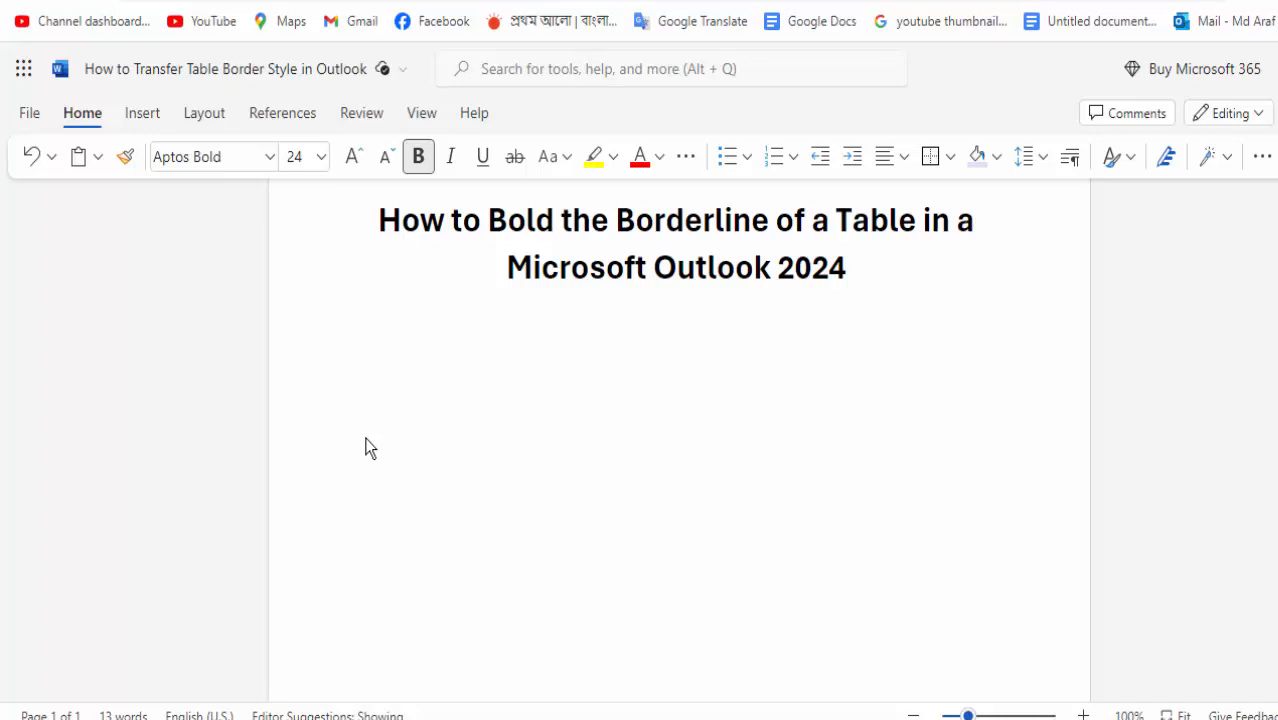
mouse_move(540, 374)
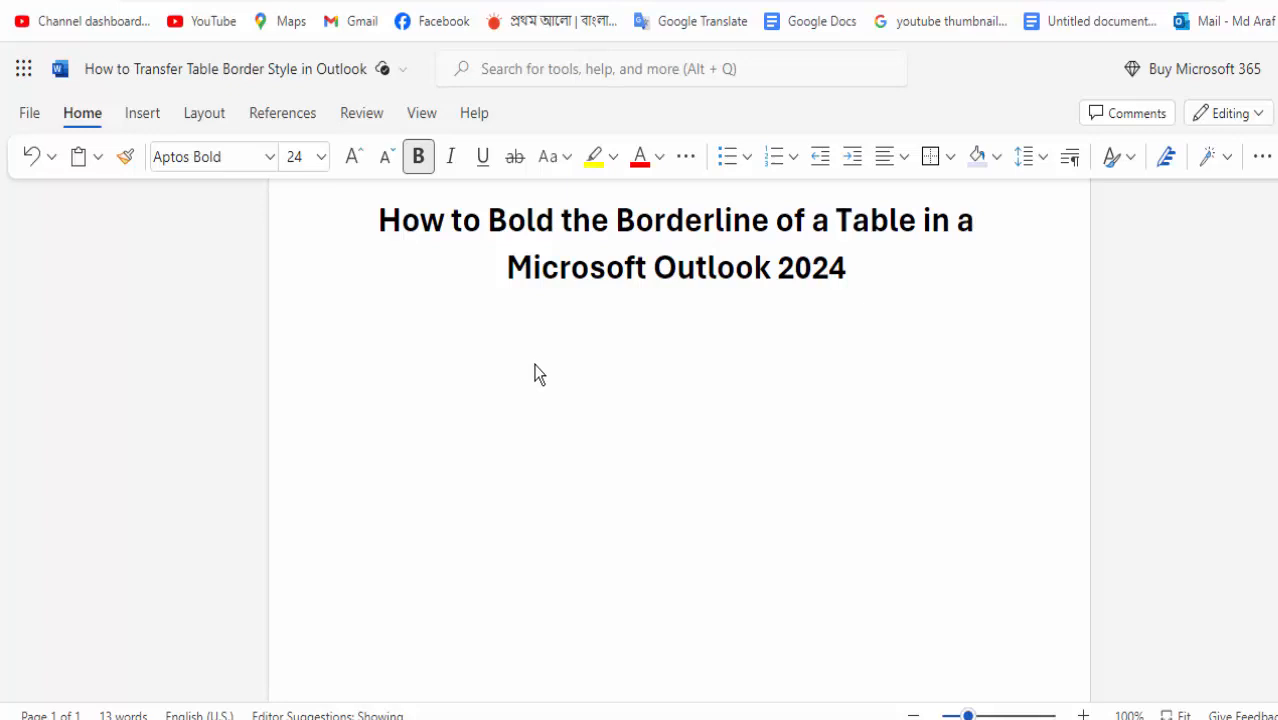
mouse_move(548, 376)
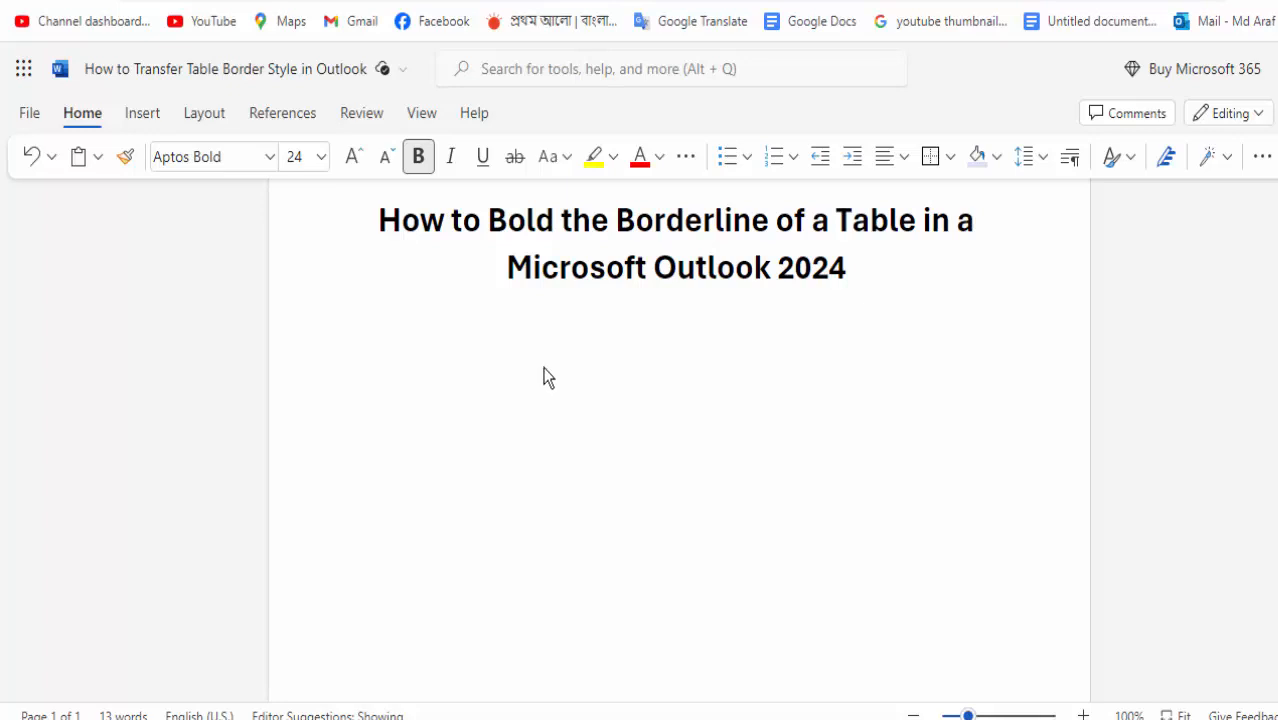
mouse_move(524, 400)
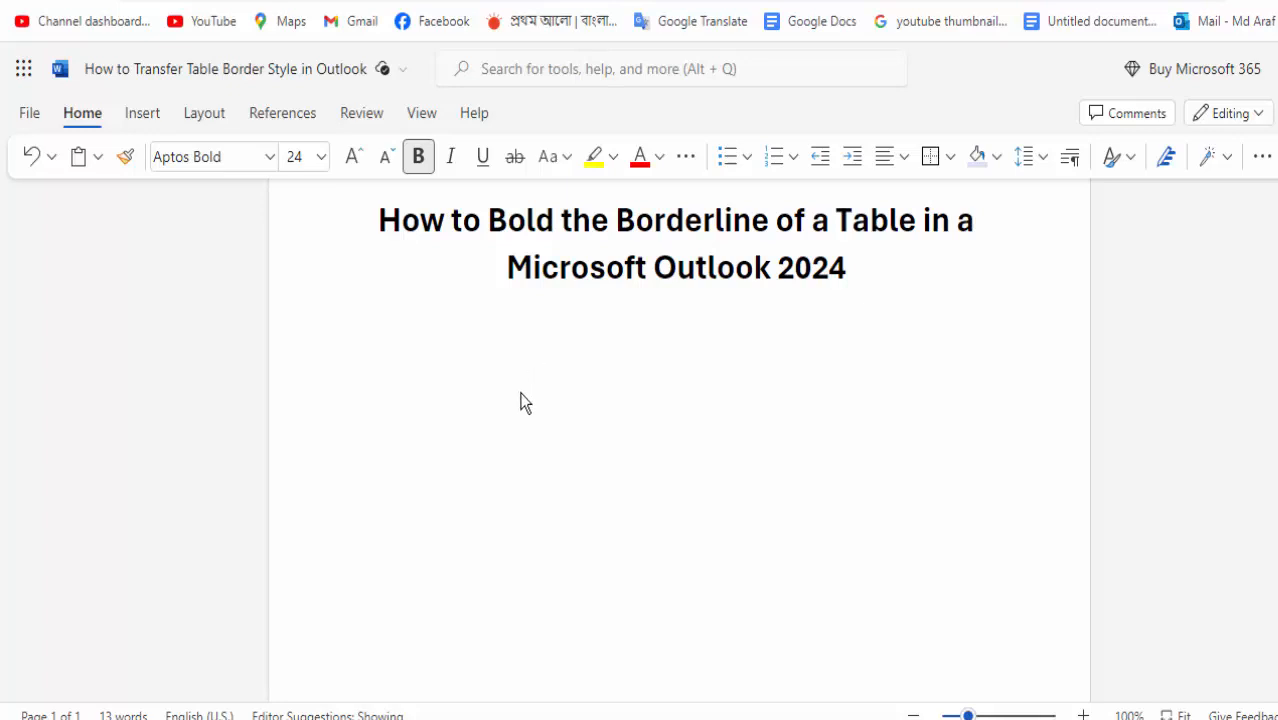
mouse_move(480, 410)
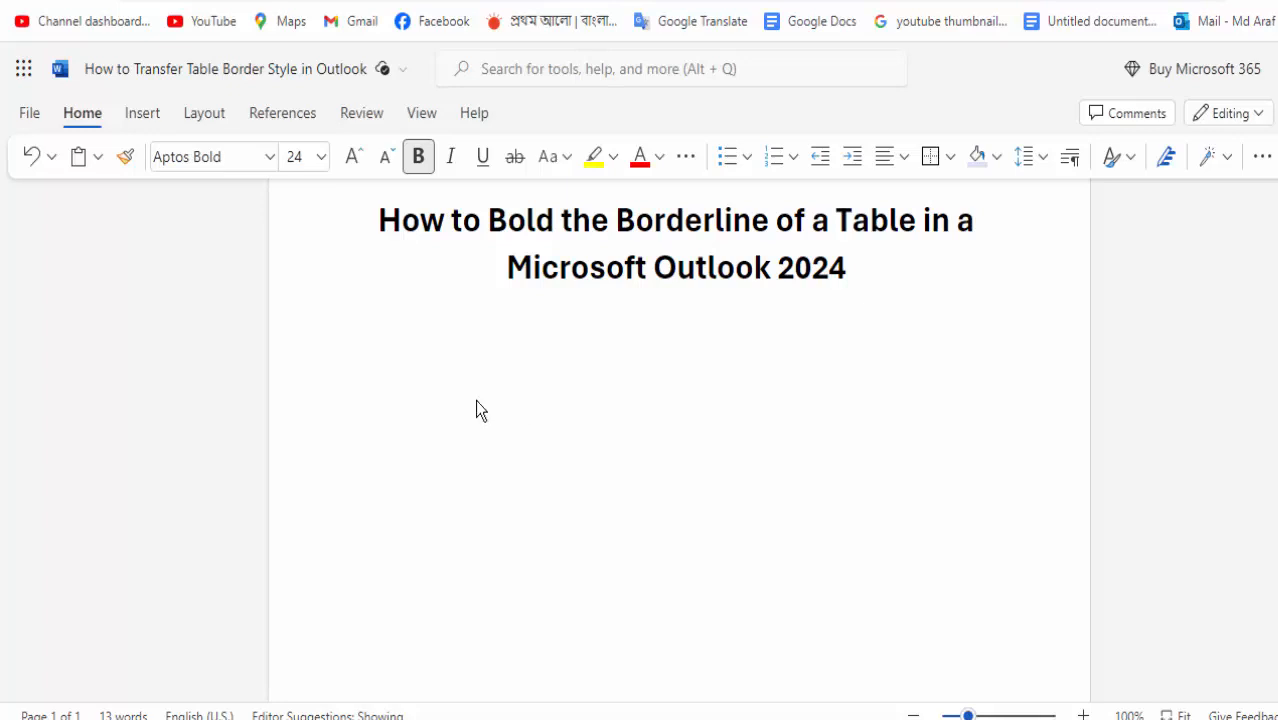
Switch the ribbon to the Insert options.
click(142, 112)
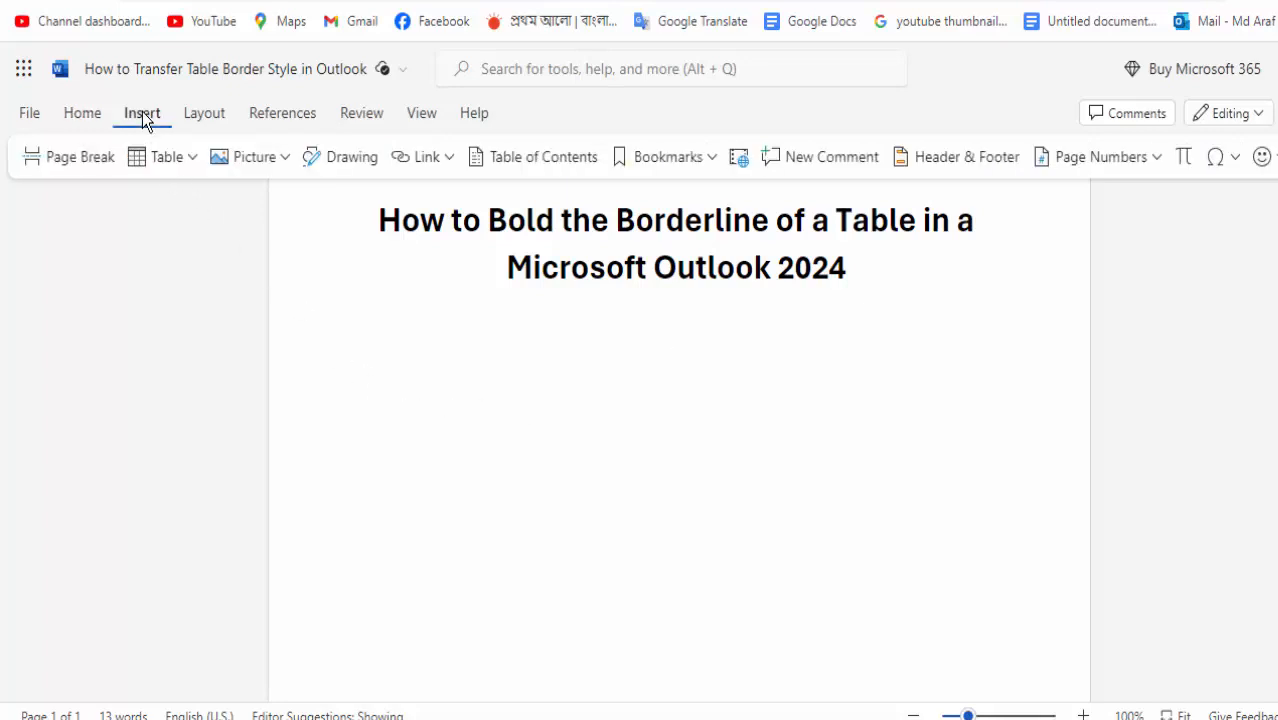
Insert a 7-column, 4-row table below the bold title.
click(168, 156)
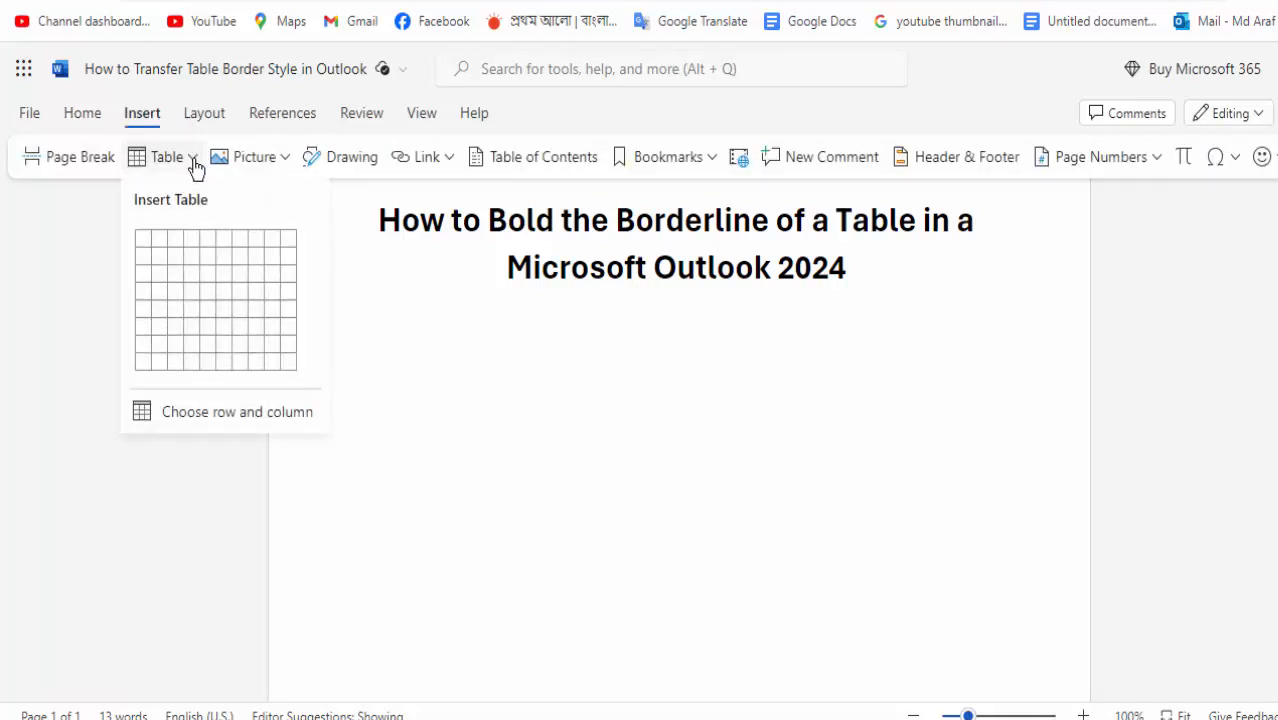
mouse_move(240, 292)
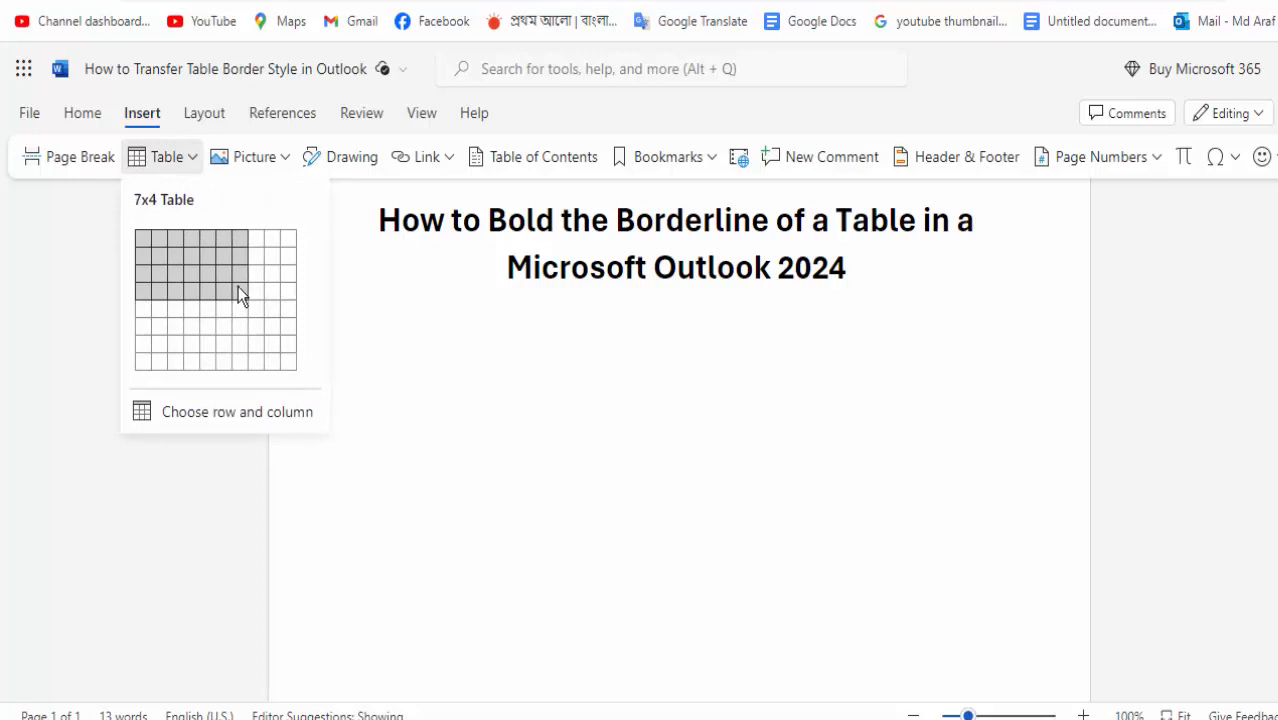
click(240, 294)
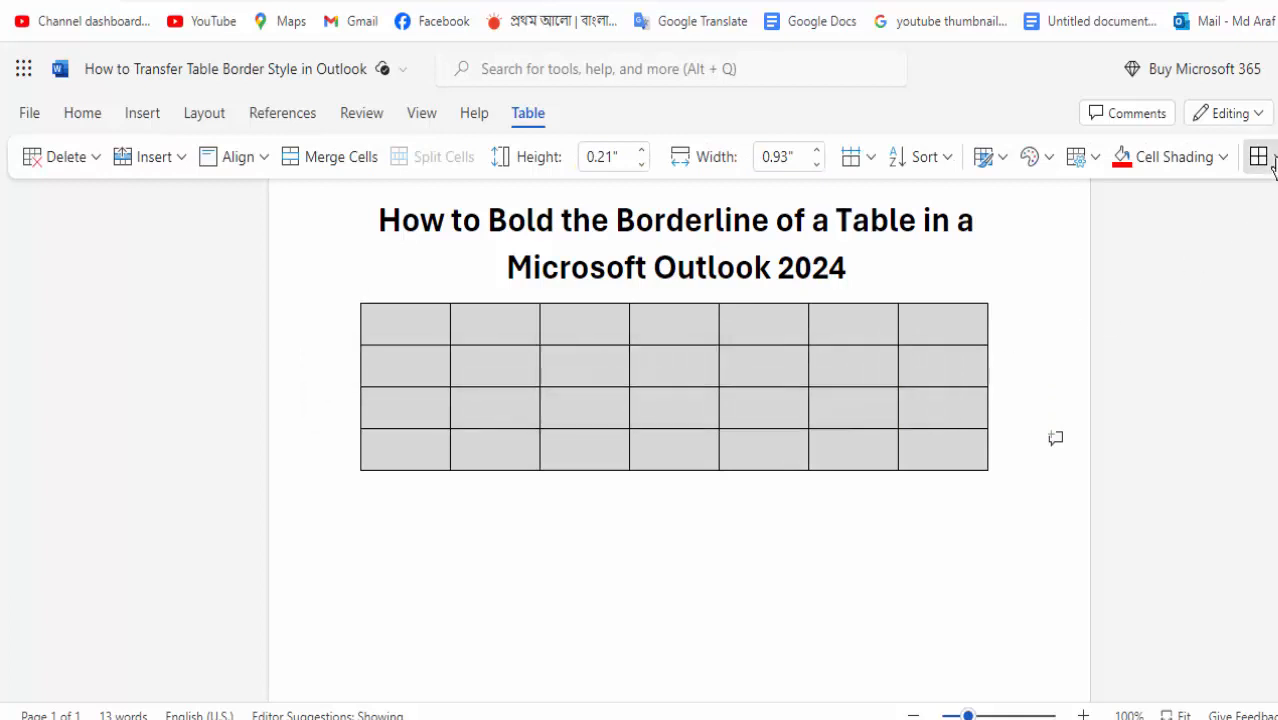
Set all table borders to 4.5 pt weight, then deselect the table and return to Home.
click(1260, 156)
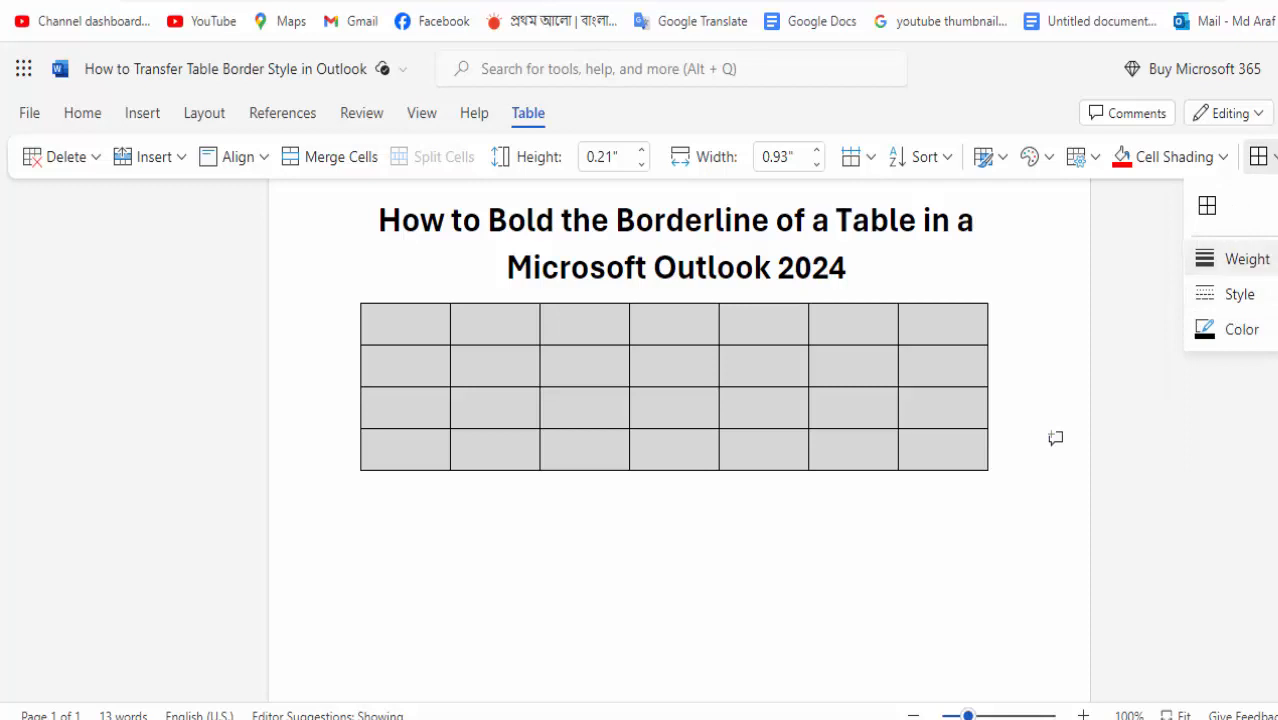
click(1248, 258)
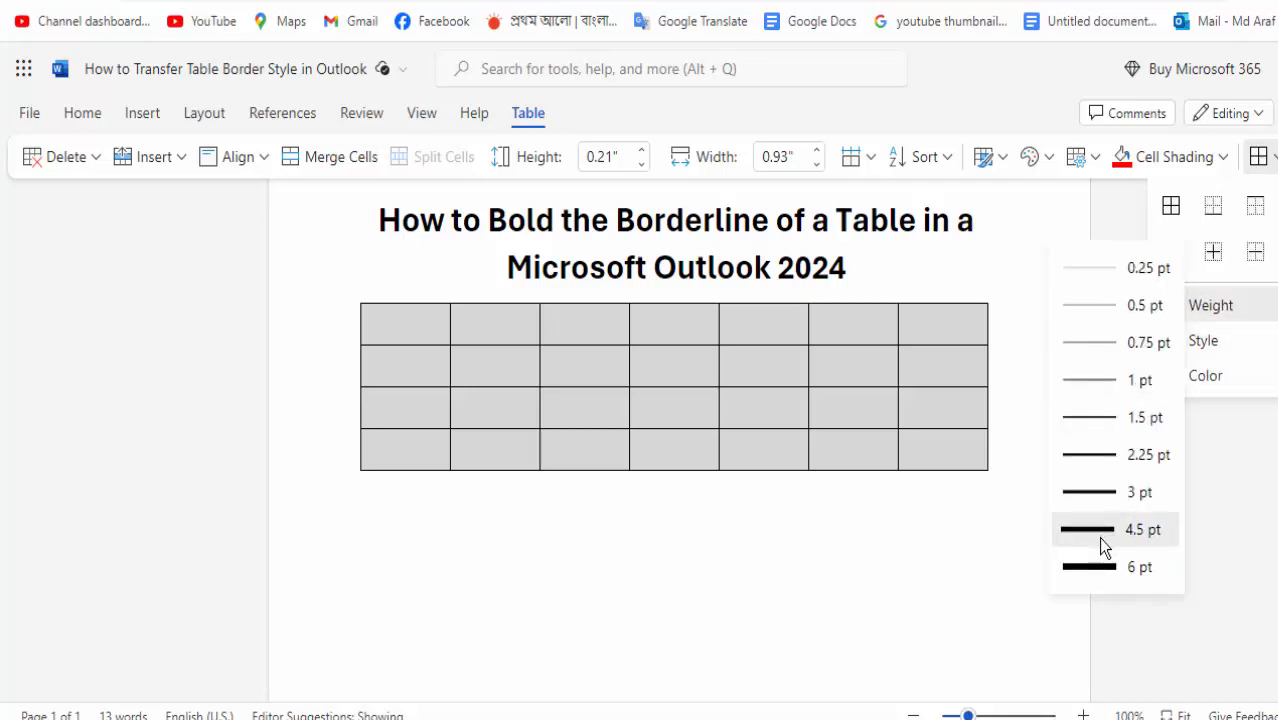
click(1114, 530)
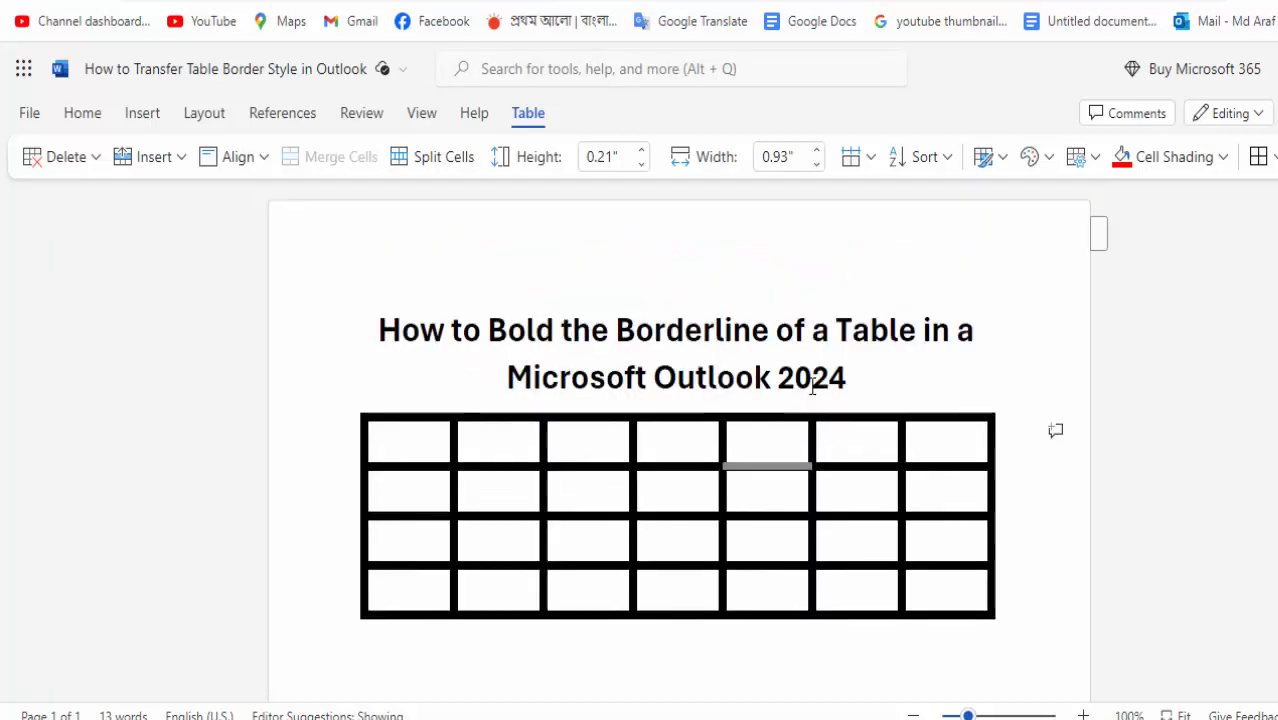
click(848, 376)
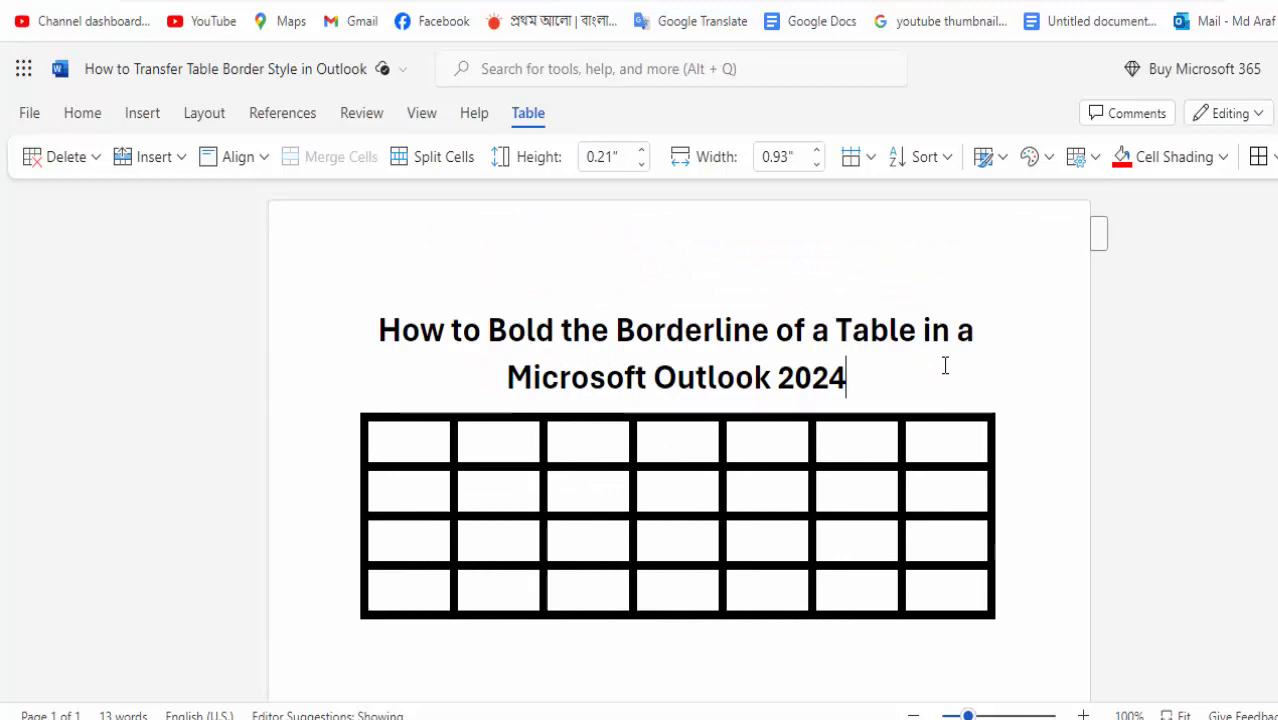
click(82, 112)
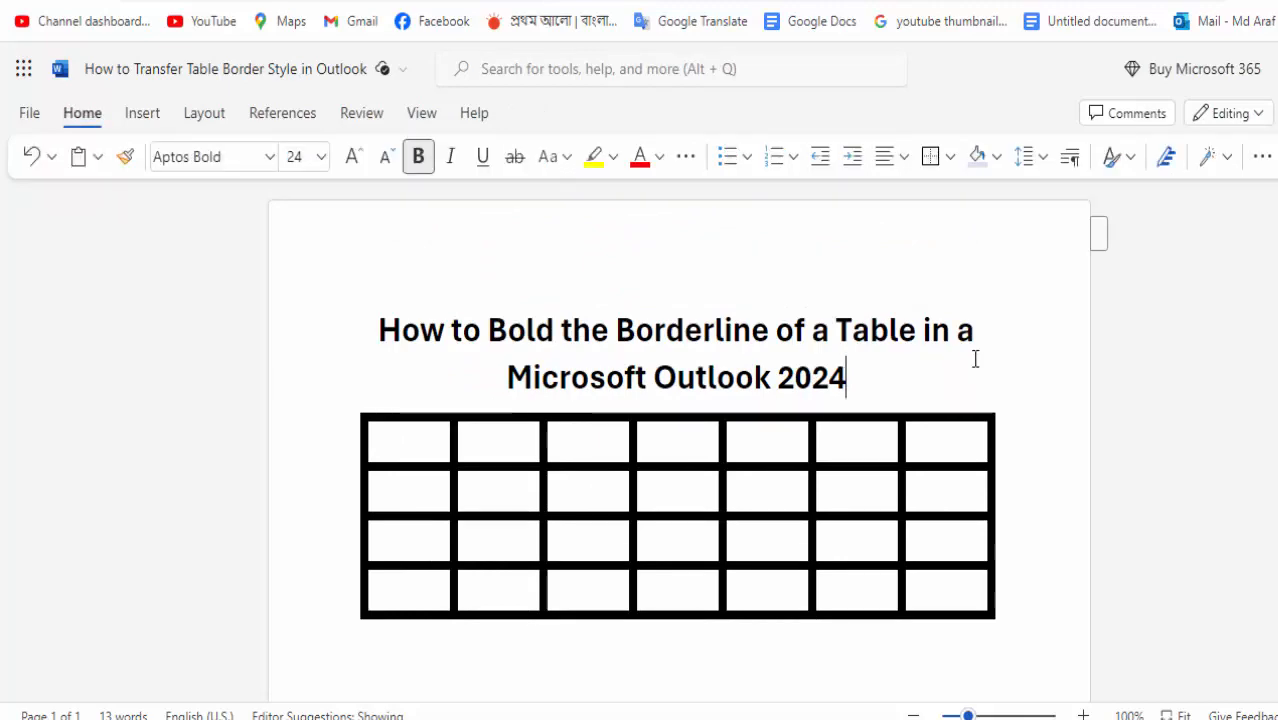